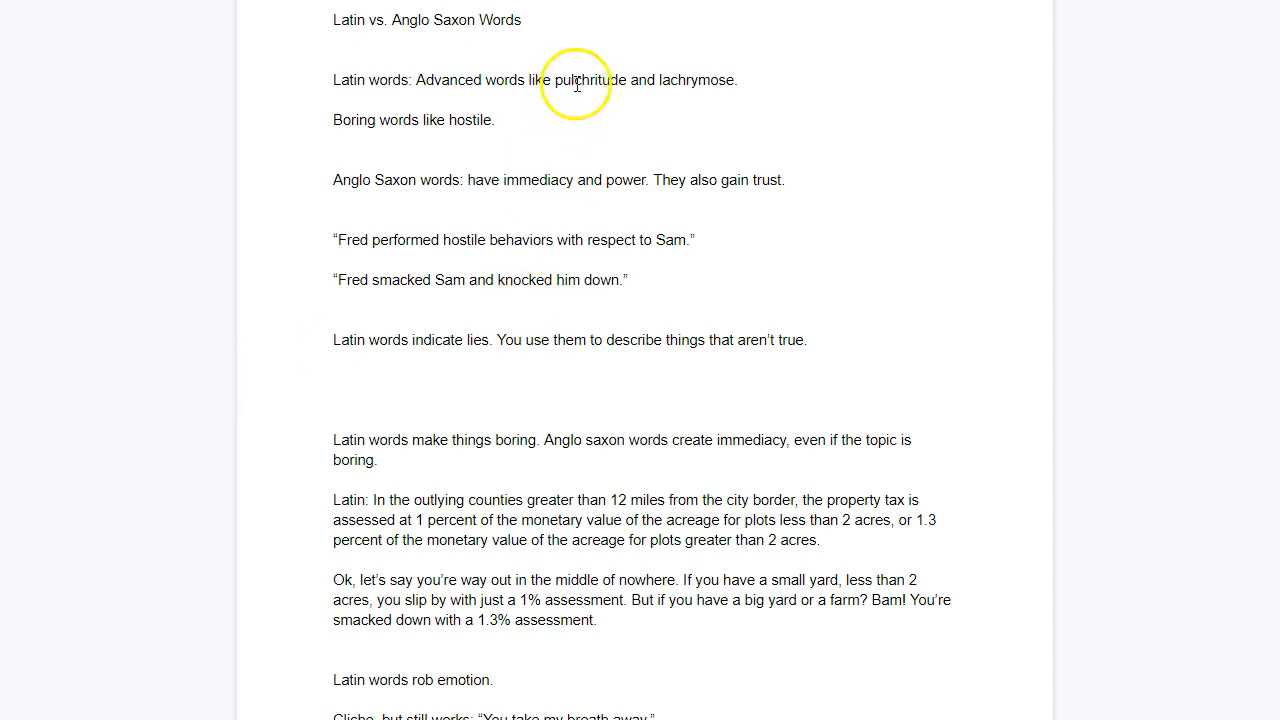
pyautogui.moveTo(740, 90)
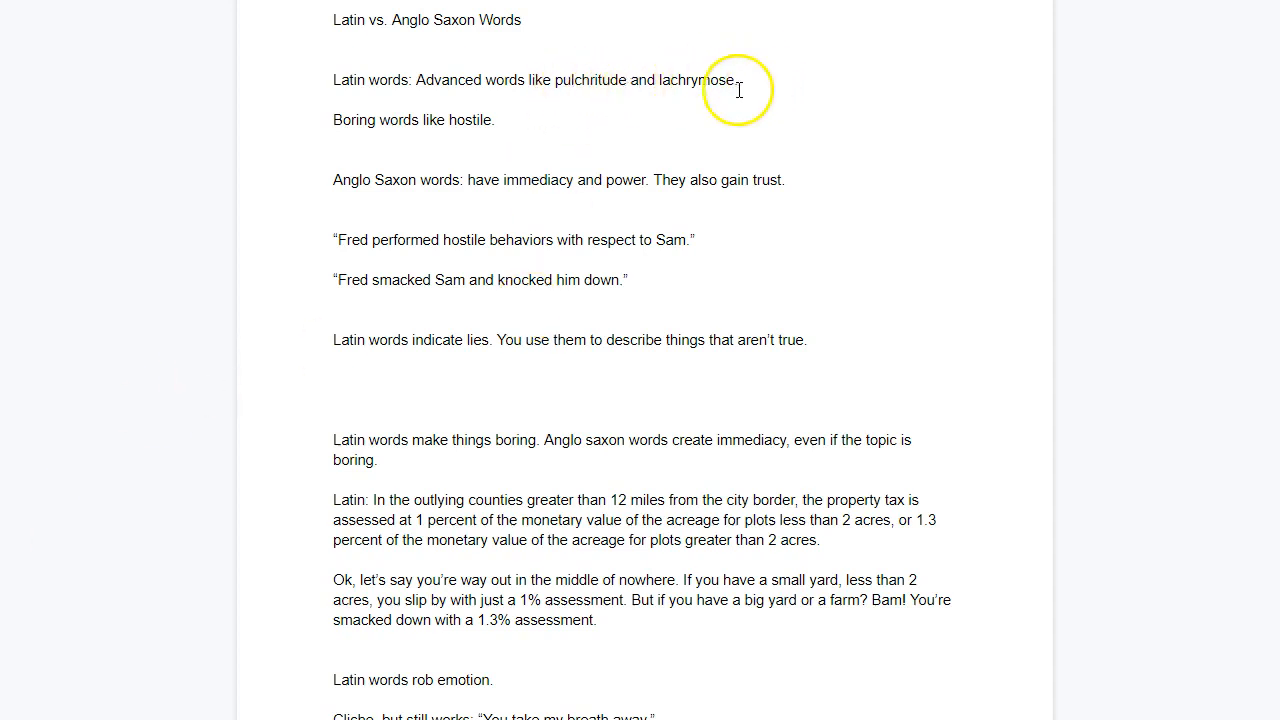
pyautogui.moveTo(548, 116)
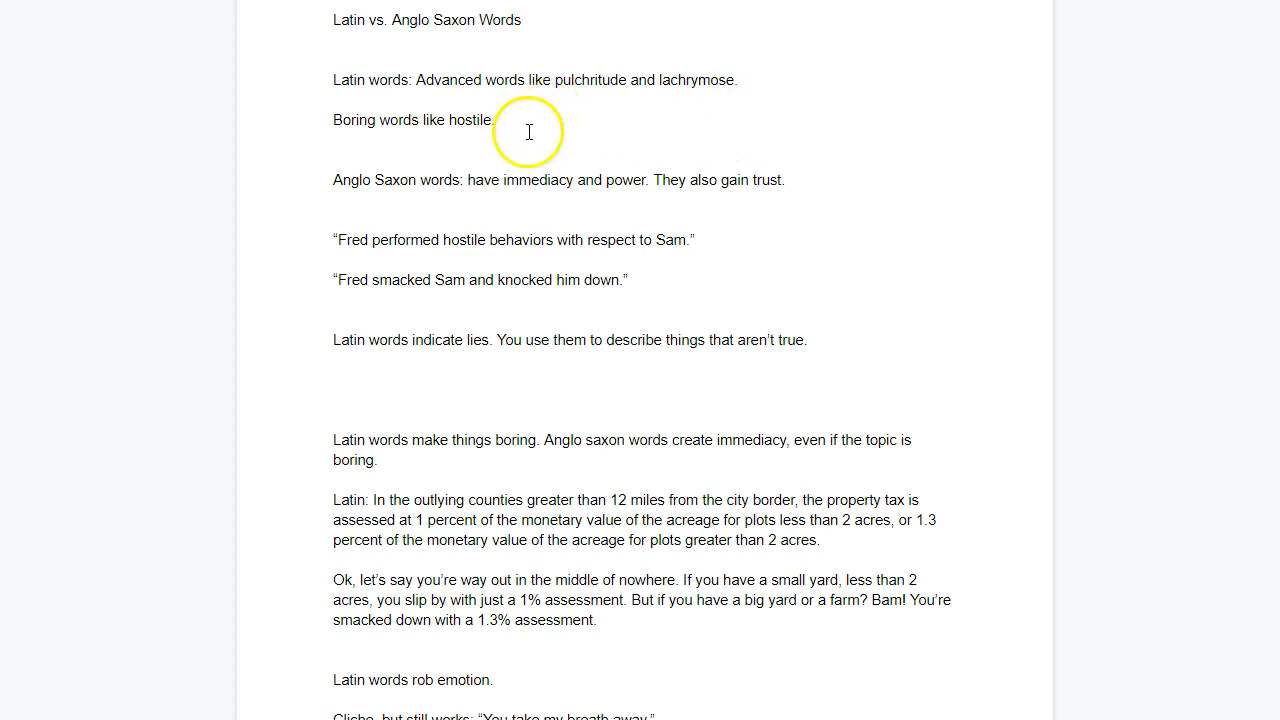
pyautogui.moveTo(576, 210)
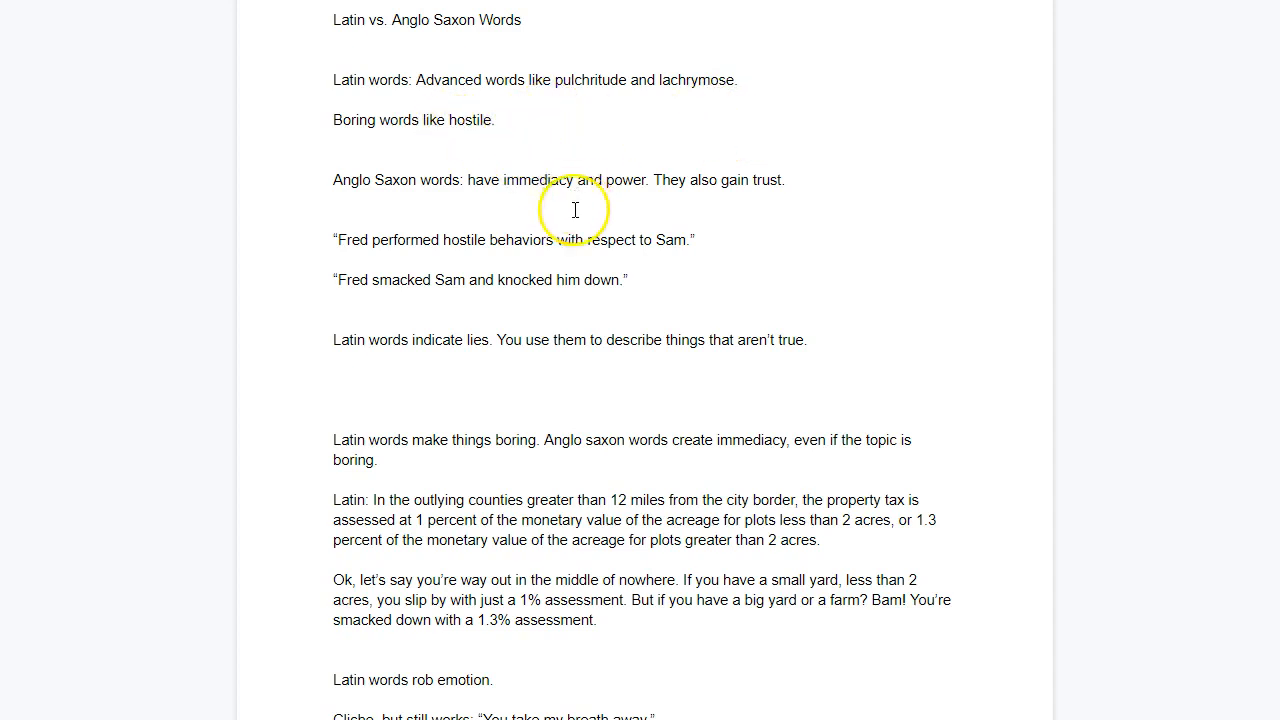
pyautogui.moveTo(532, 218)
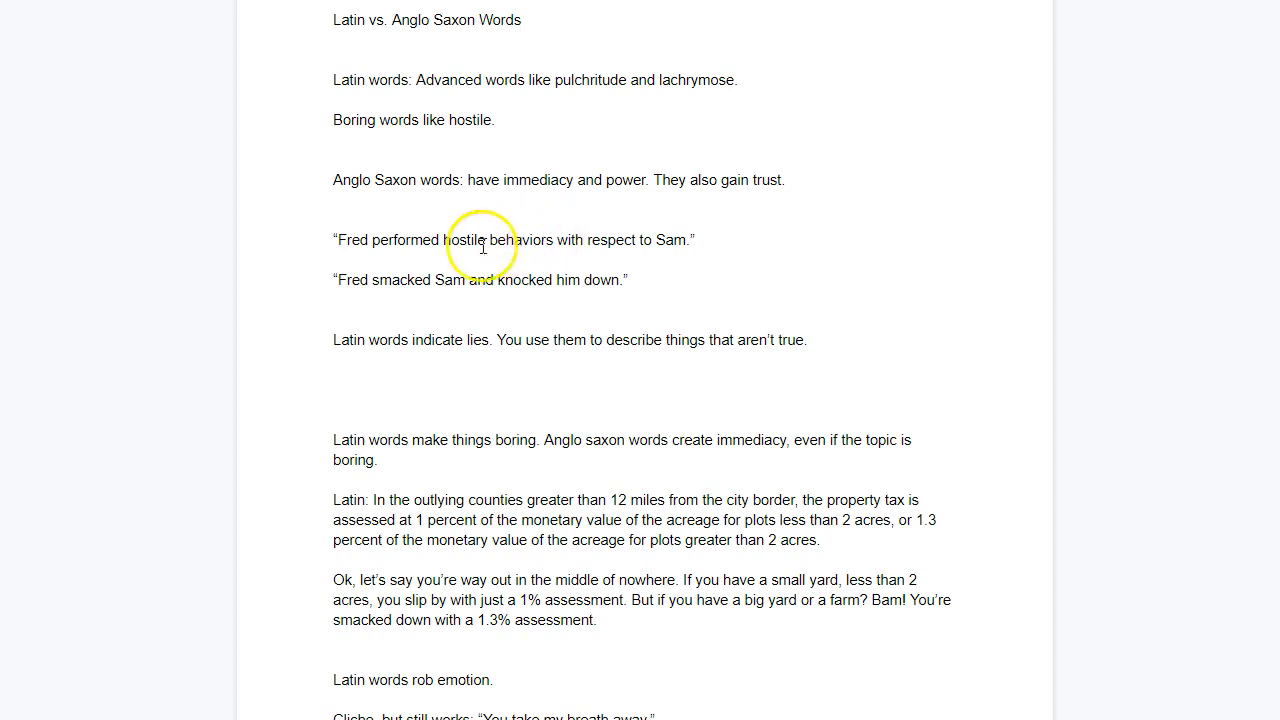
pyautogui.moveTo(736, 248)
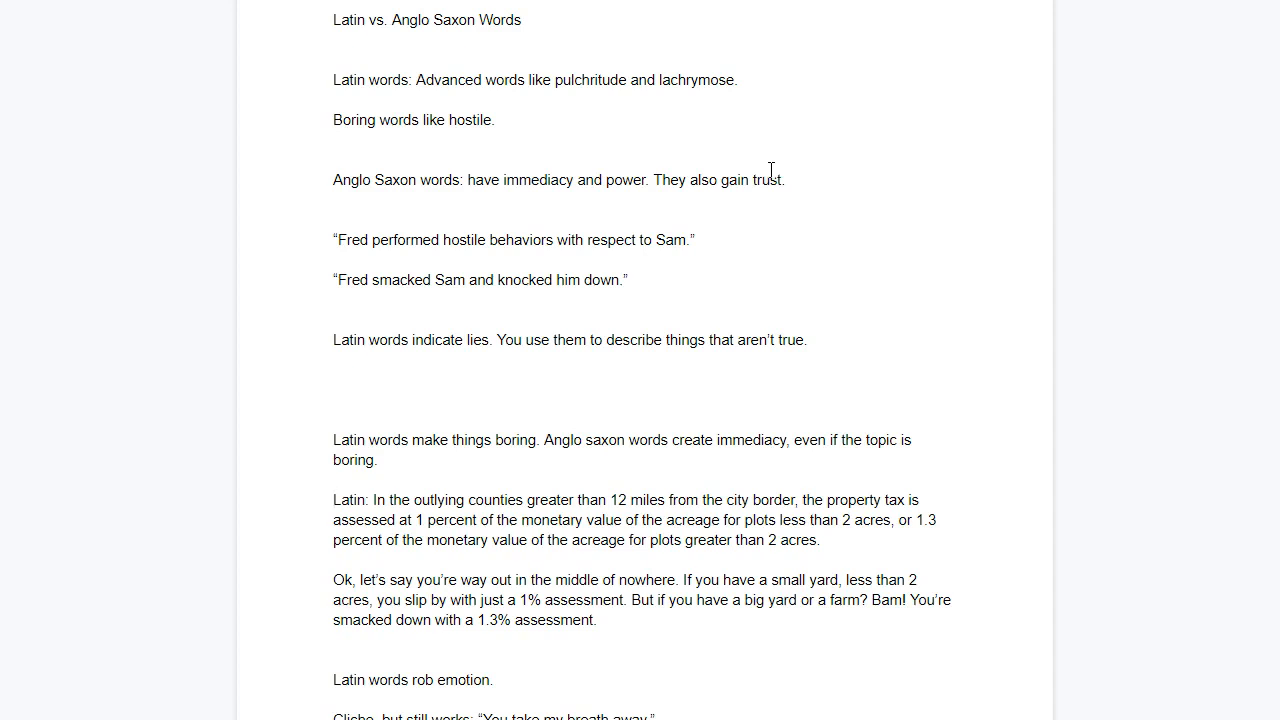
# Scroll past the first page until the Latinate pulchritude example sentence is in view.
pyautogui.click(348, 500)
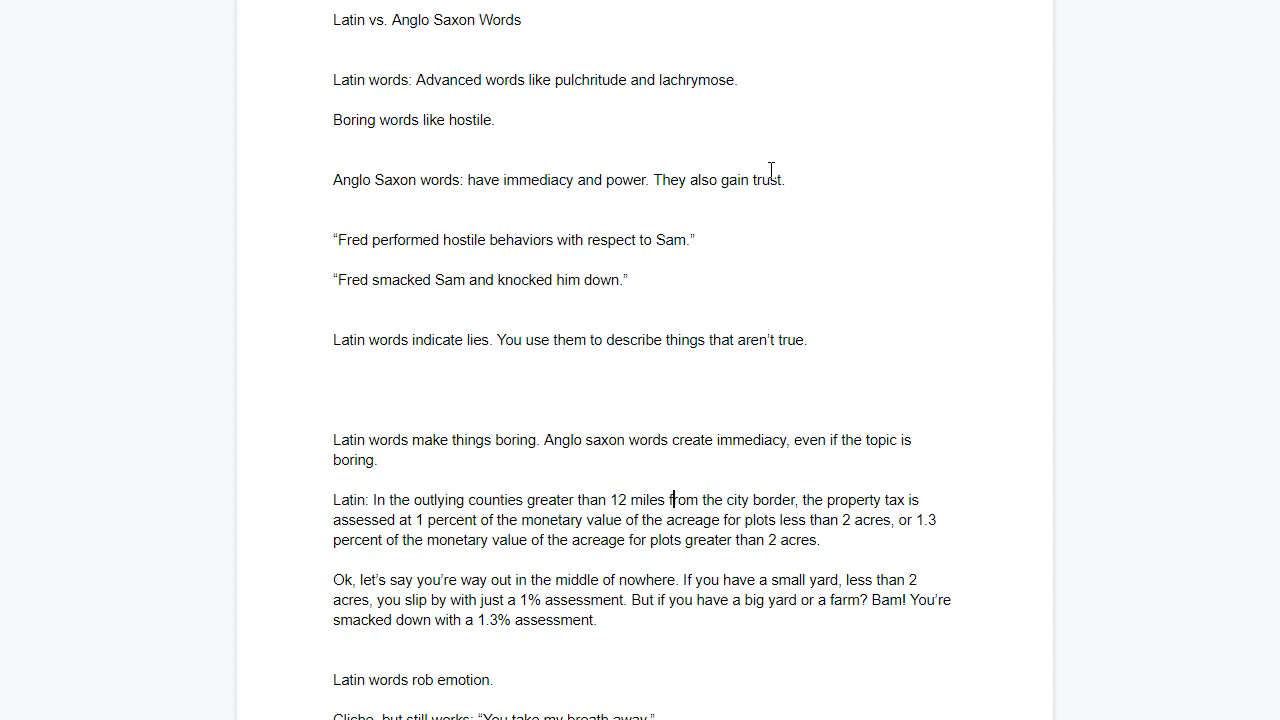
pyautogui.click(470, 520)
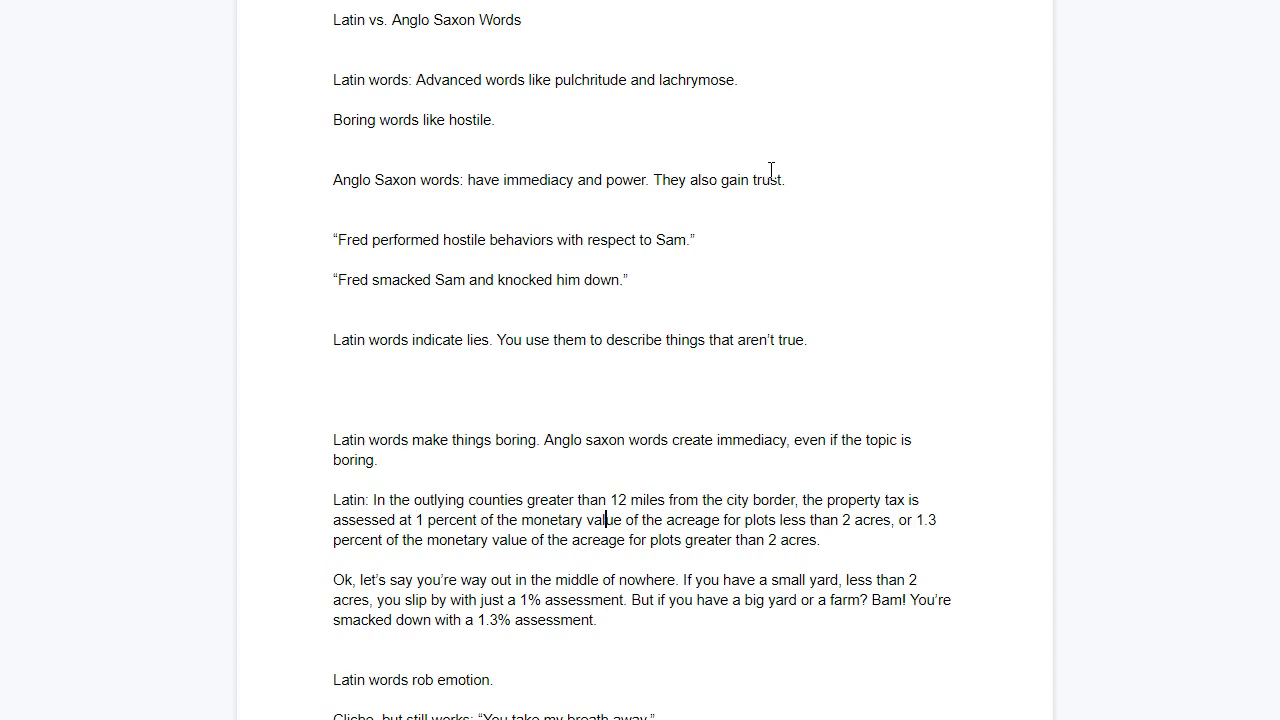
pyautogui.click(898, 520)
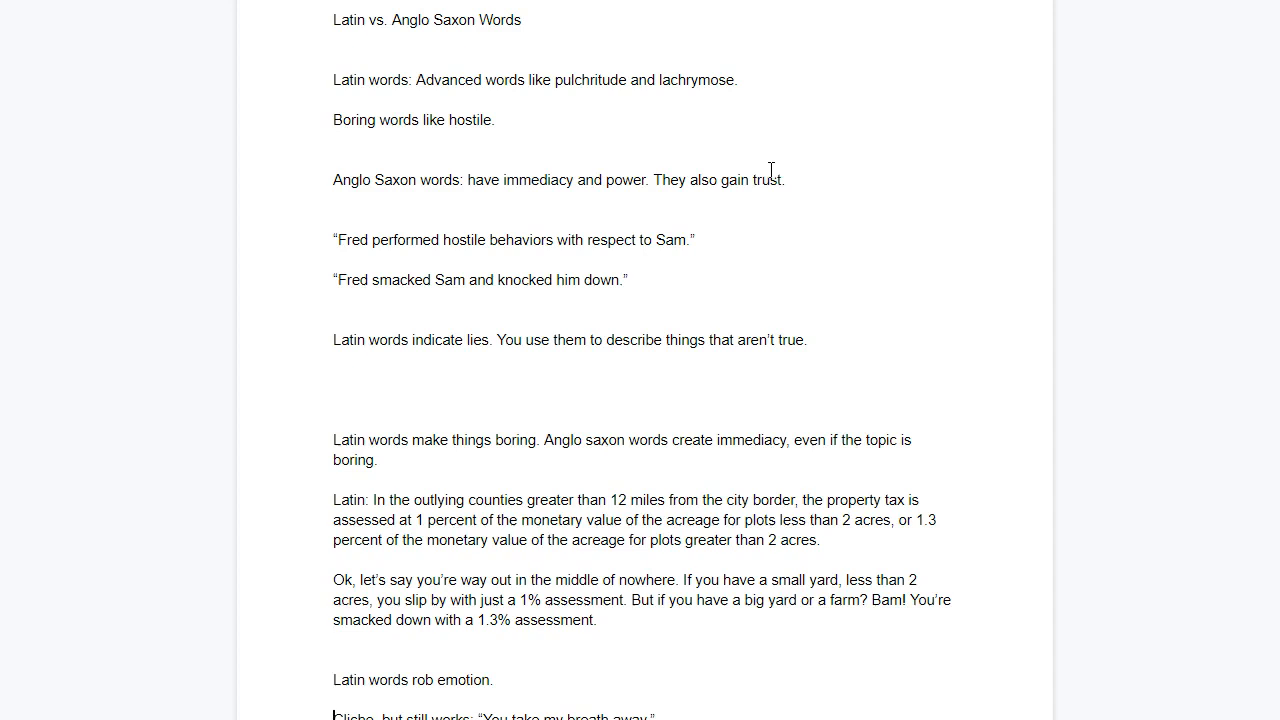
pyautogui.scroll(-3)
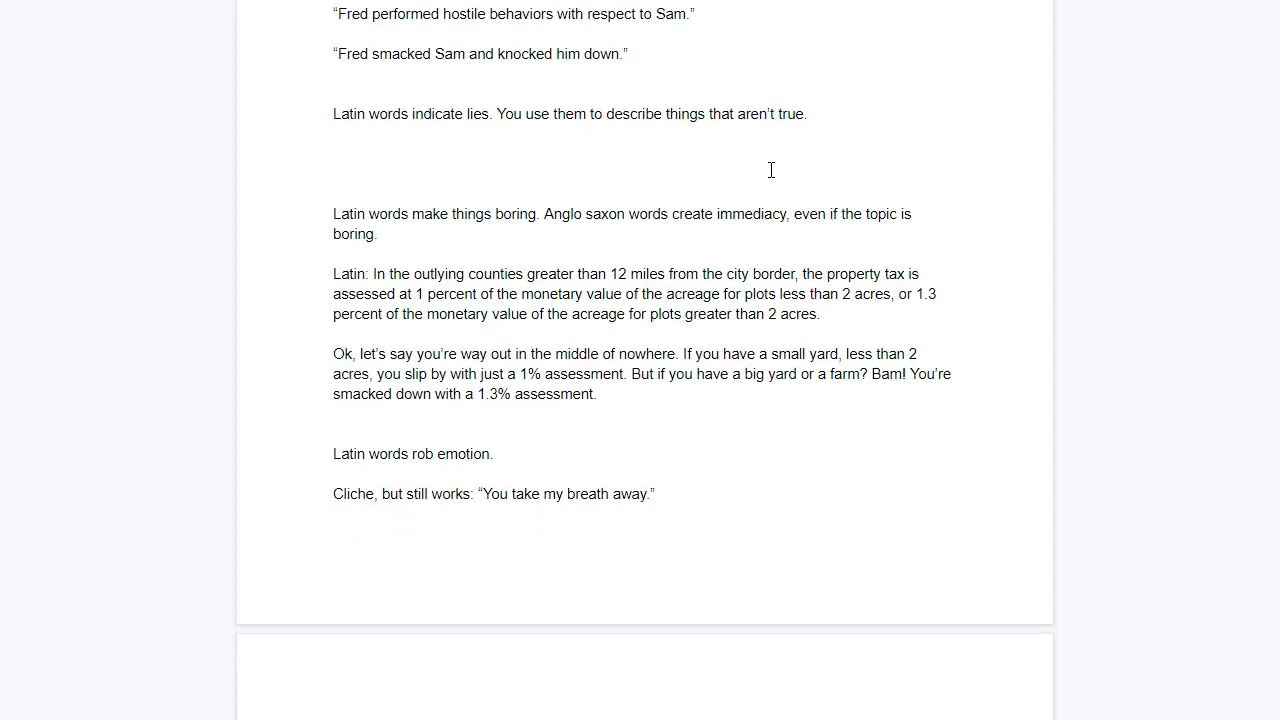
pyautogui.click(336, 492)
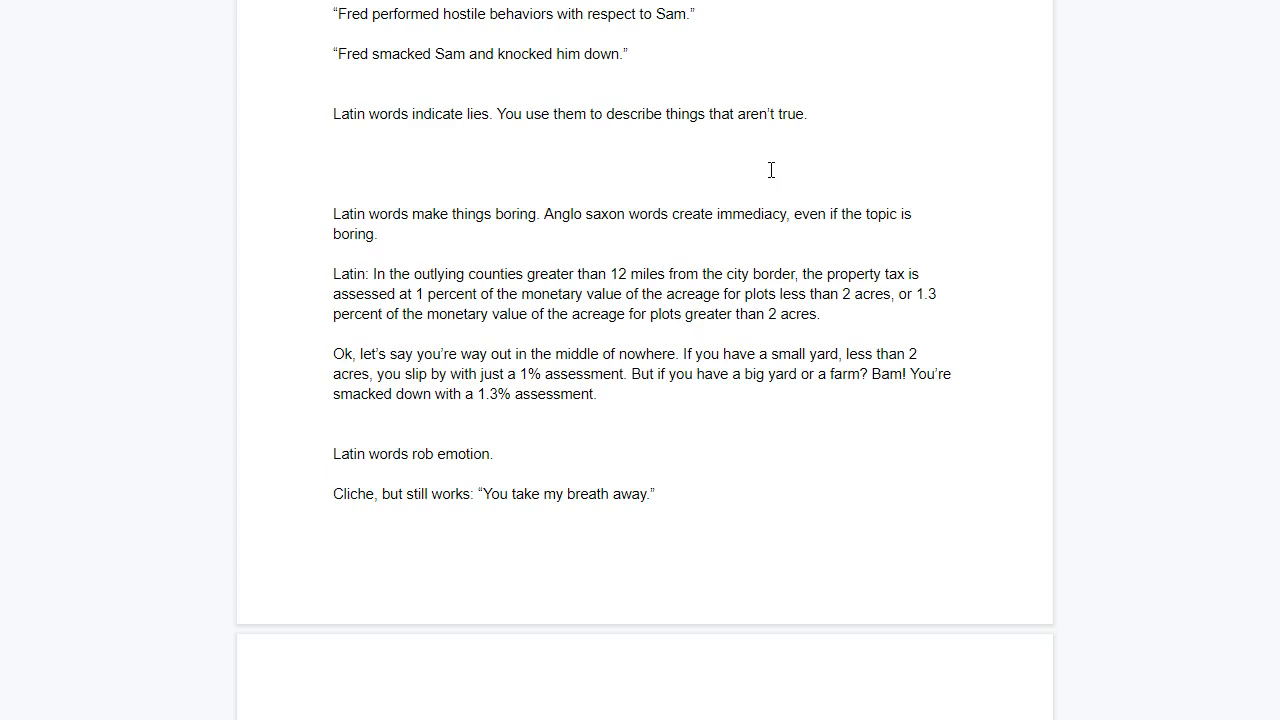
pyautogui.scroll(-3)
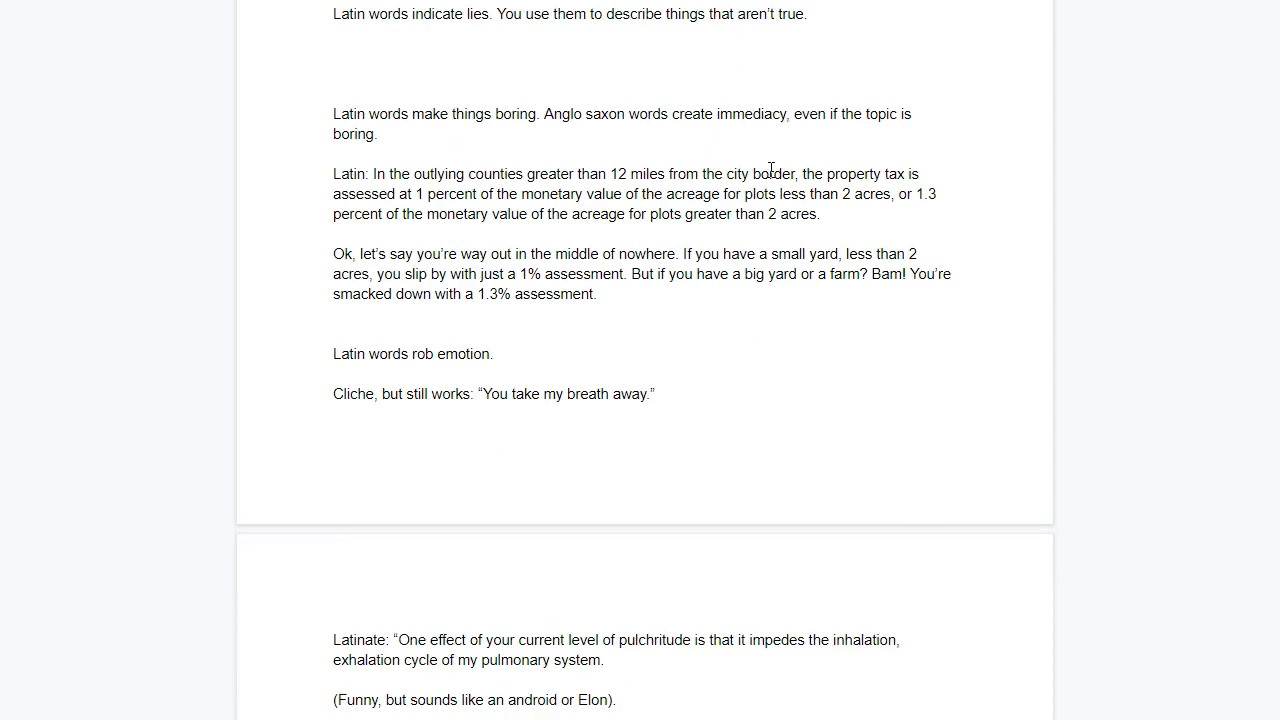
pyautogui.click(336, 700)
pyautogui.write('”')
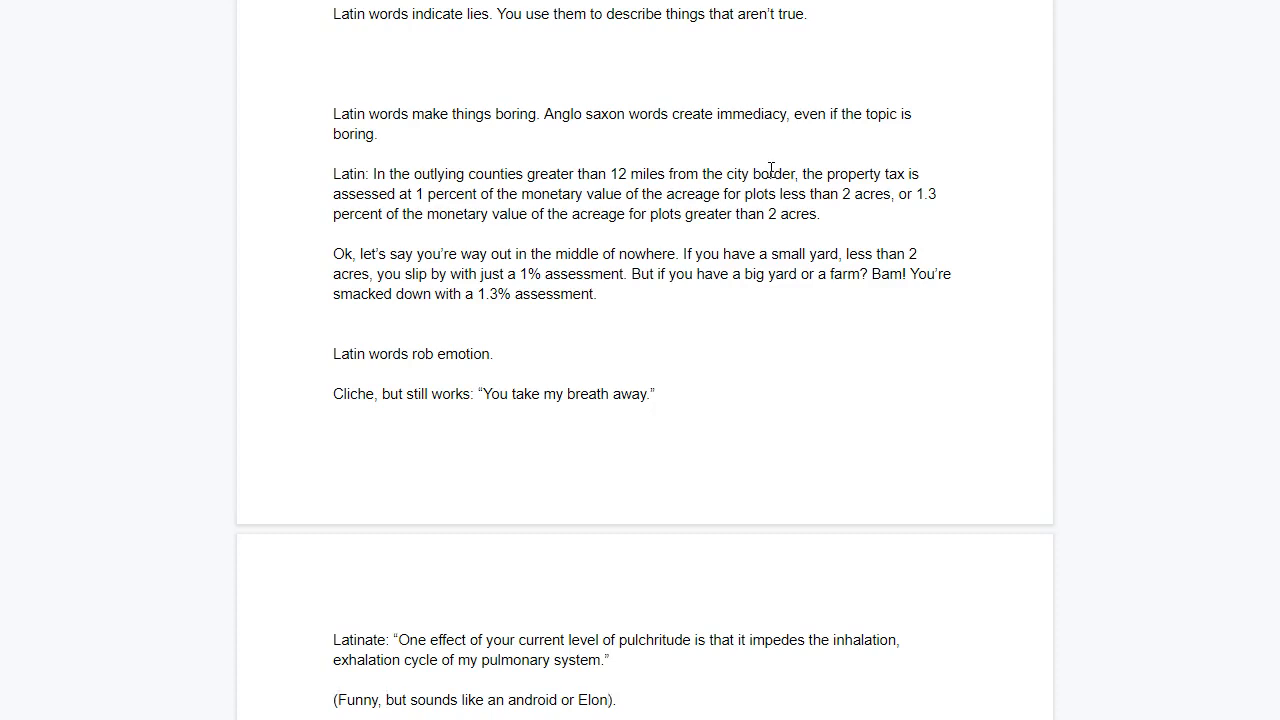
pyautogui.click(608, 660)
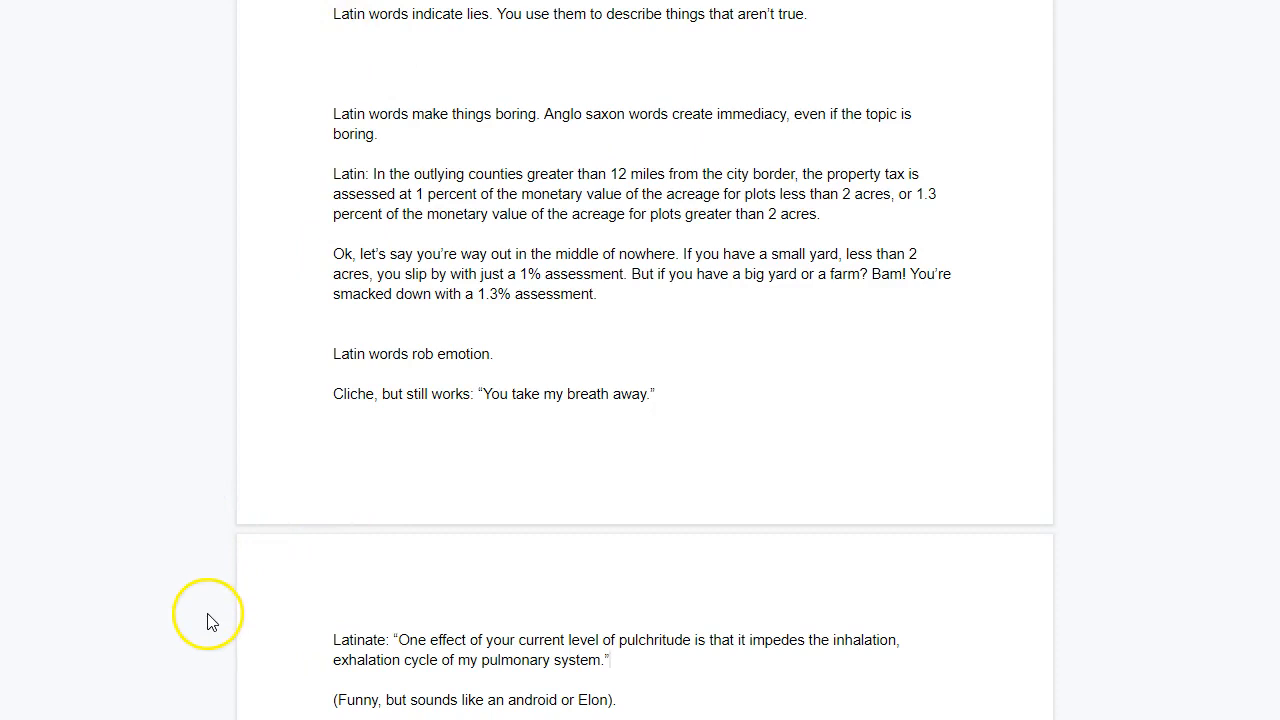
pyautogui.moveTo(212, 642)
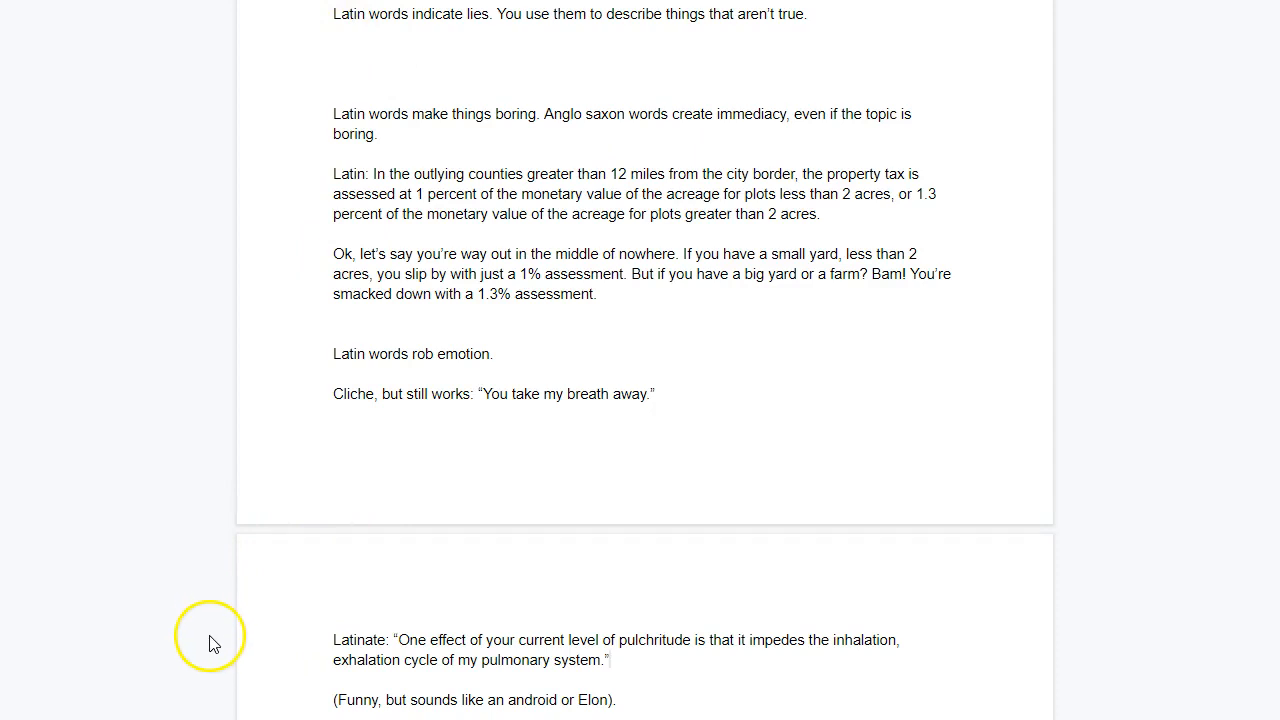
pyautogui.moveTo(210, 656)
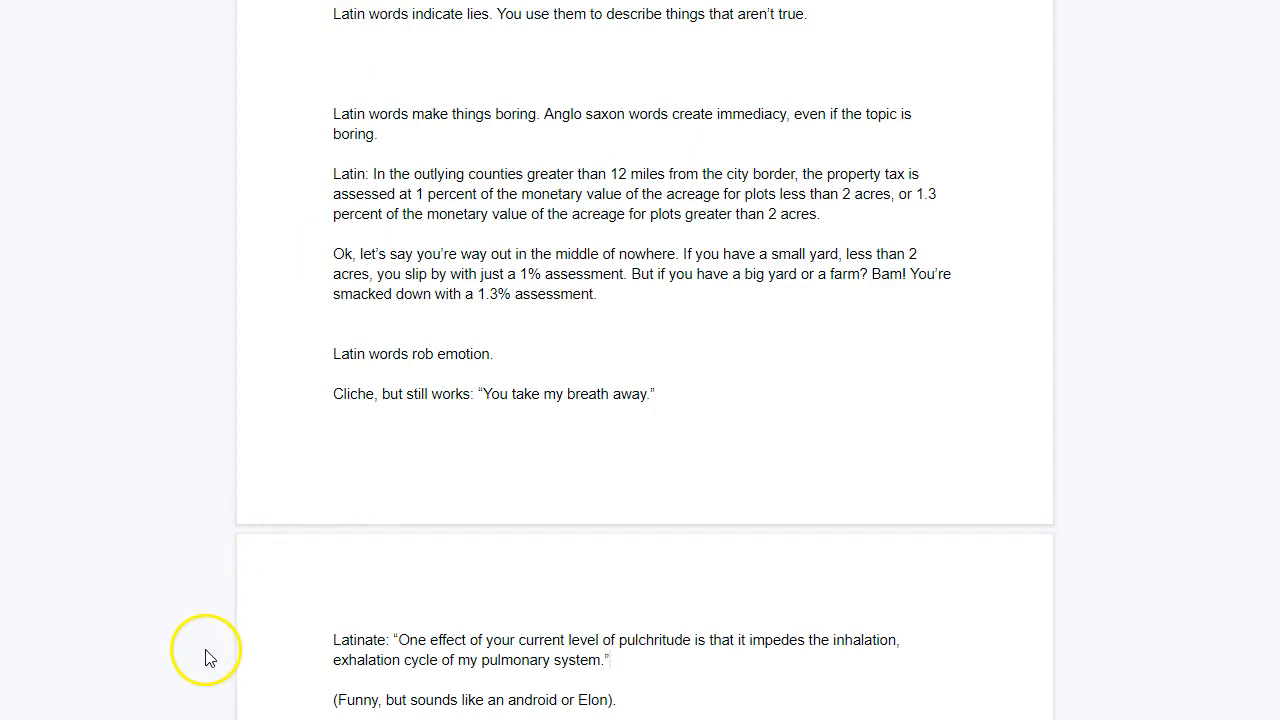